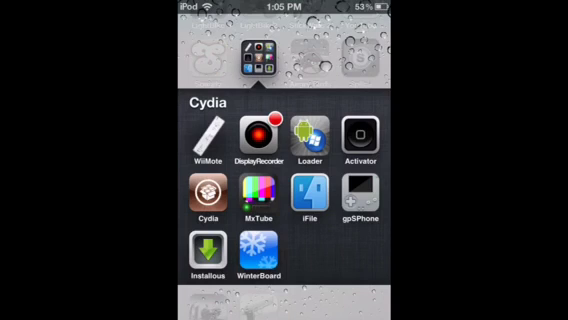
- Launch Cydia from its Springboard folder and go to the Manage tab
click(196, 208)
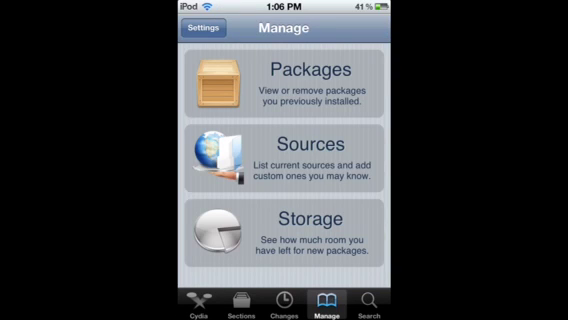
- Put Cydia's Sources list in edit mode and start entering the new source URL
click(284, 304)
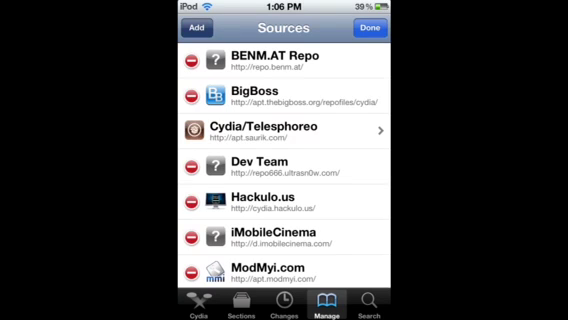
click(197, 26)
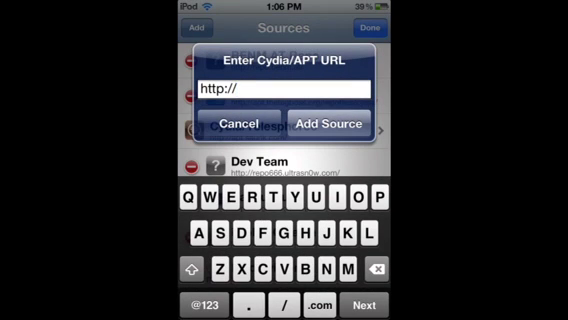
click(237, 124)
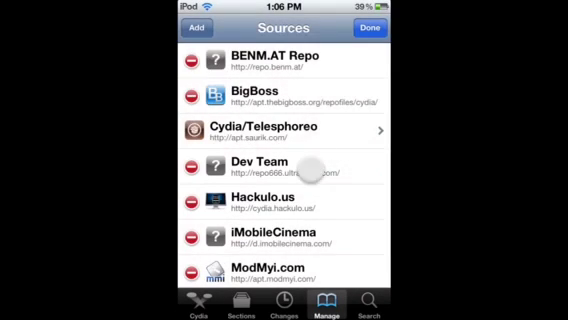
scroll(down, 3)
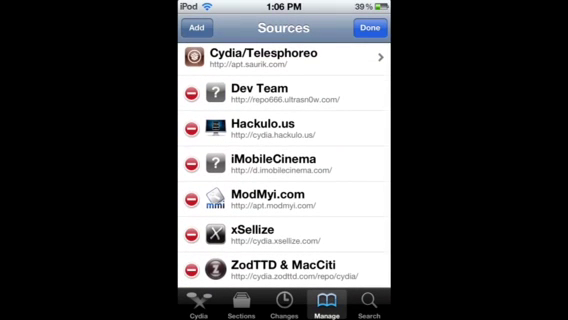
scroll(down, 3)
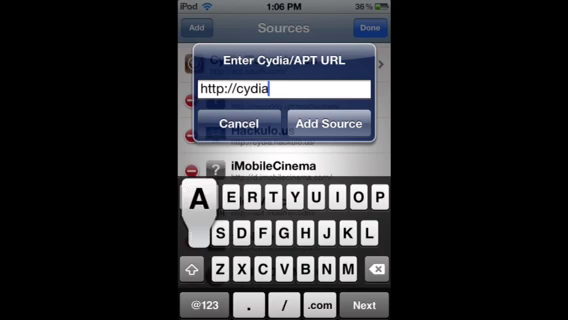
text(.xselliz)
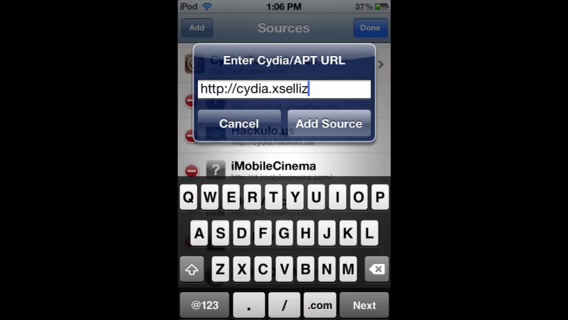
text(e)
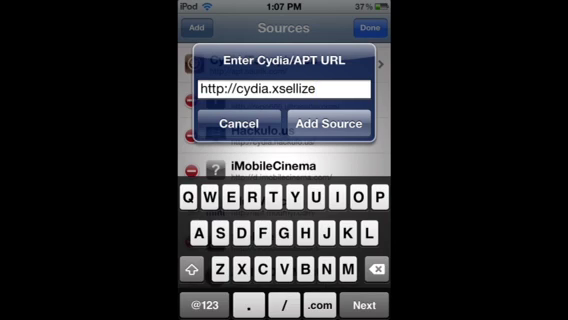
click(311, 295)
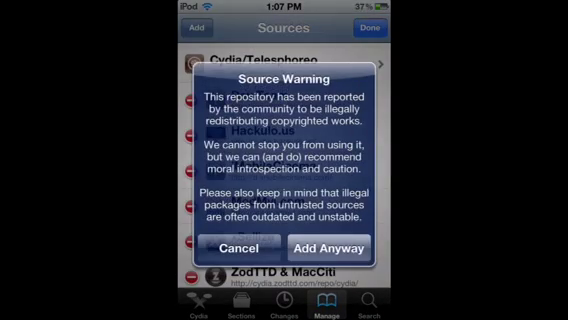
click(330, 247)
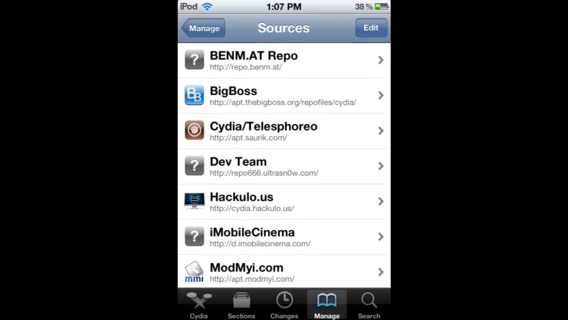
- Search Cydia for gpSPhone, install the package, and launch the emulator
click(516, 305)
text(Gps)
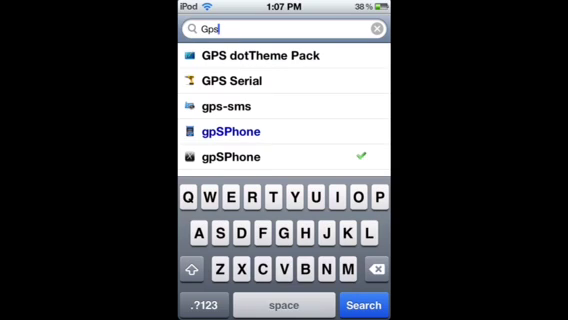
scroll(down, 3)
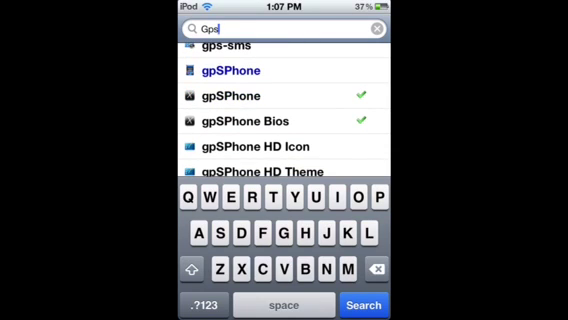
text(phon)
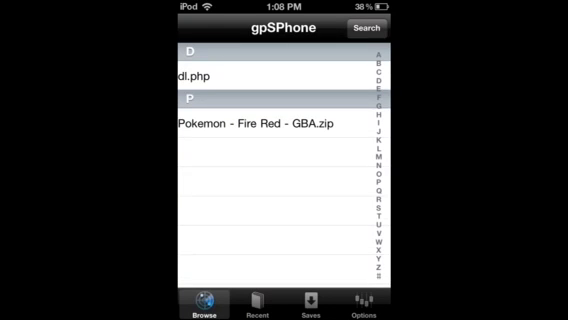
- Google 'coolrom' in gpSPhone's built-in browser and open the CoolROM.com result
click(383, 27)
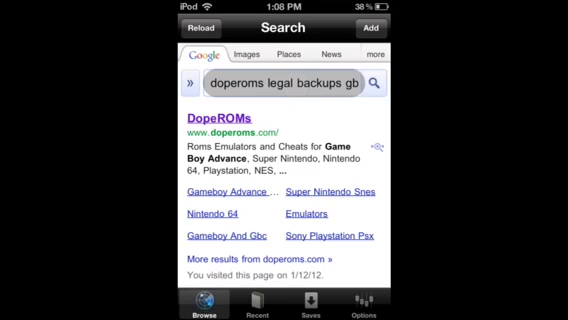
click(270, 87)
text(coo)
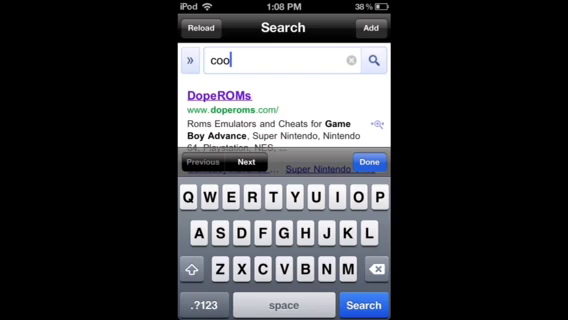
text(l)
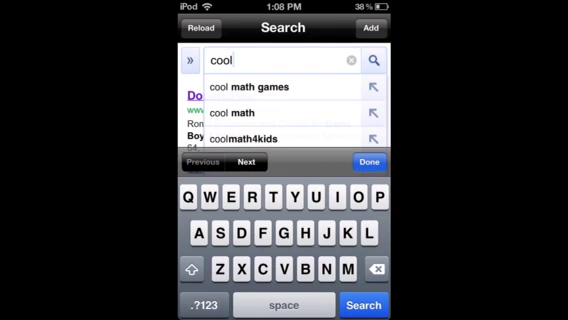
text(rom)
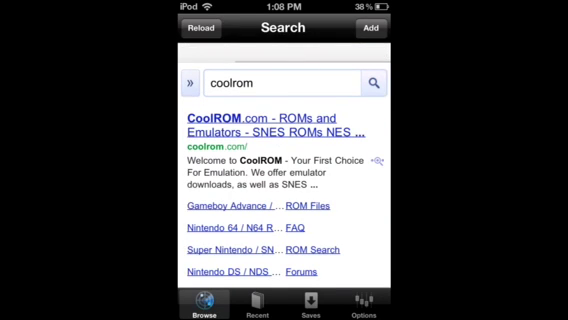
click(280, 122)
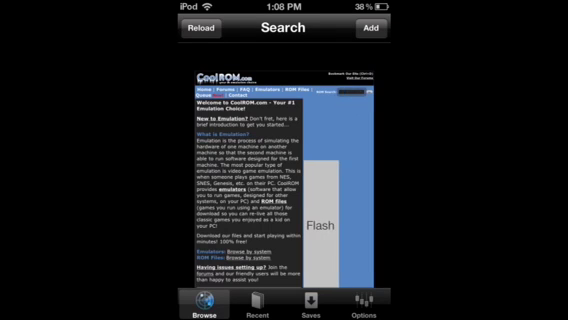
- Search CoolROM for 'pokemon' and reach the Pokemon Emerald - GBA.zip page on DopeROMs
text(pok)
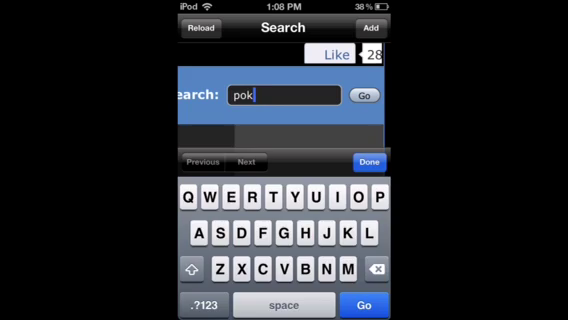
text(em)
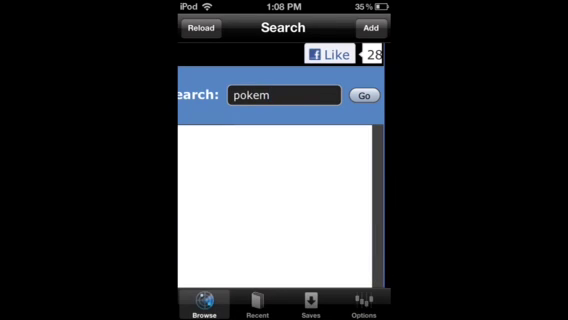
click(283, 97)
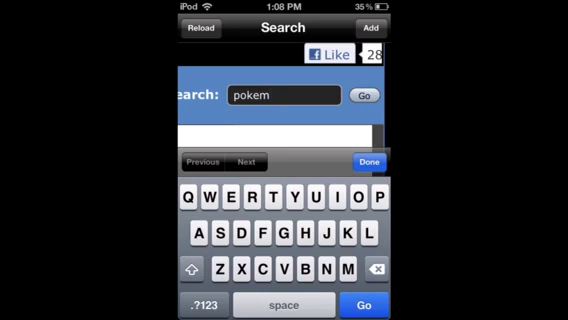
text(o)
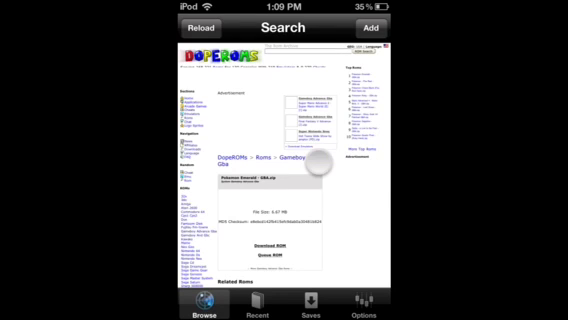
- Scroll to Download ROM, download the Pokémon ROM, and open it from Browse
scroll(down, 3)
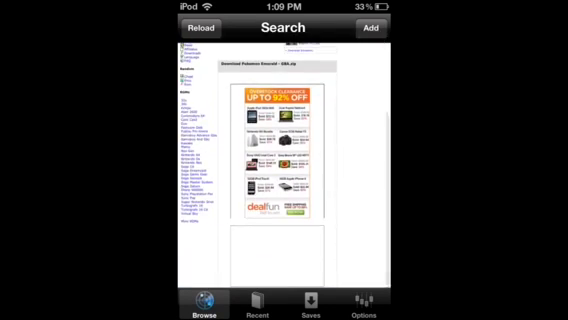
scroll(down, 3)
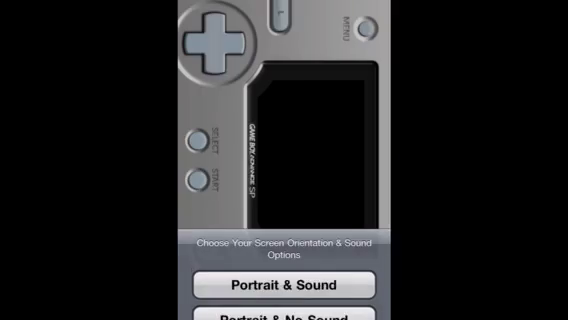
- Start the Pokémon game with the Portrait & Sound option
click(284, 284)
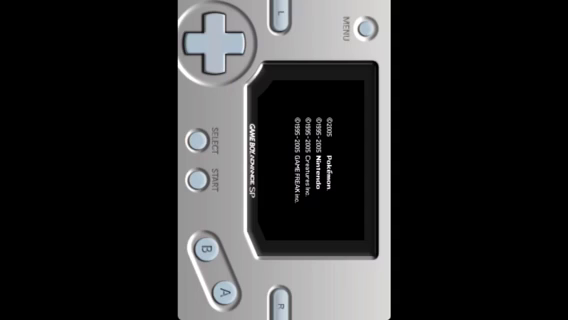